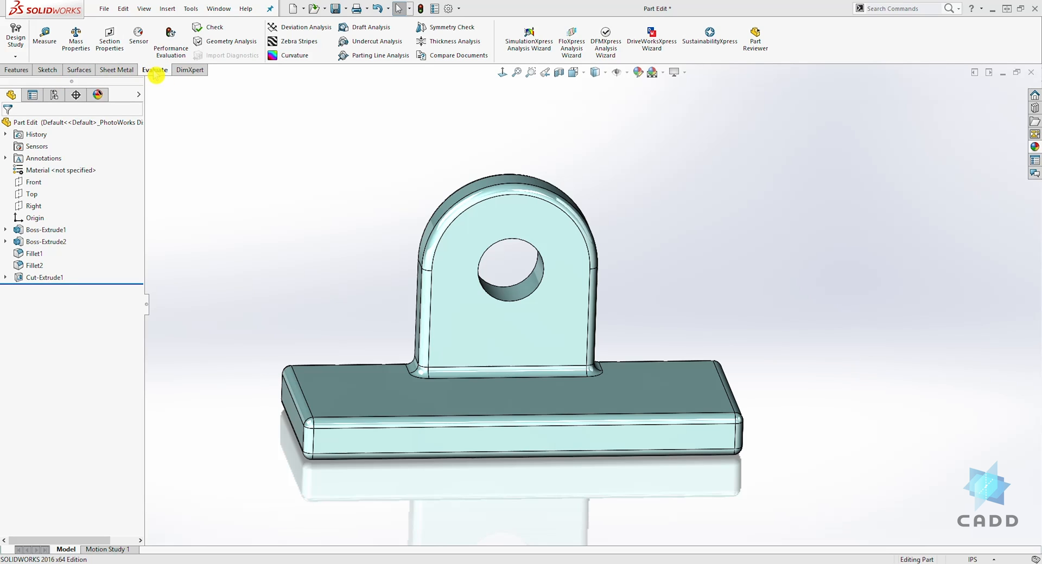
Show the Evaluate tools and start the Measure tool on the bracket.
right_click(16, 69)
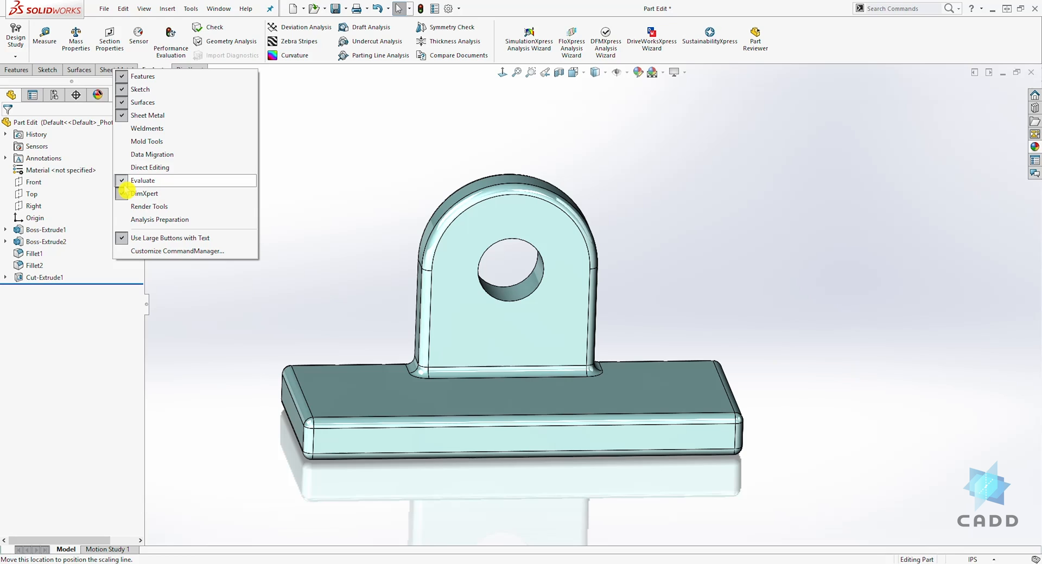
left_click(145, 194)
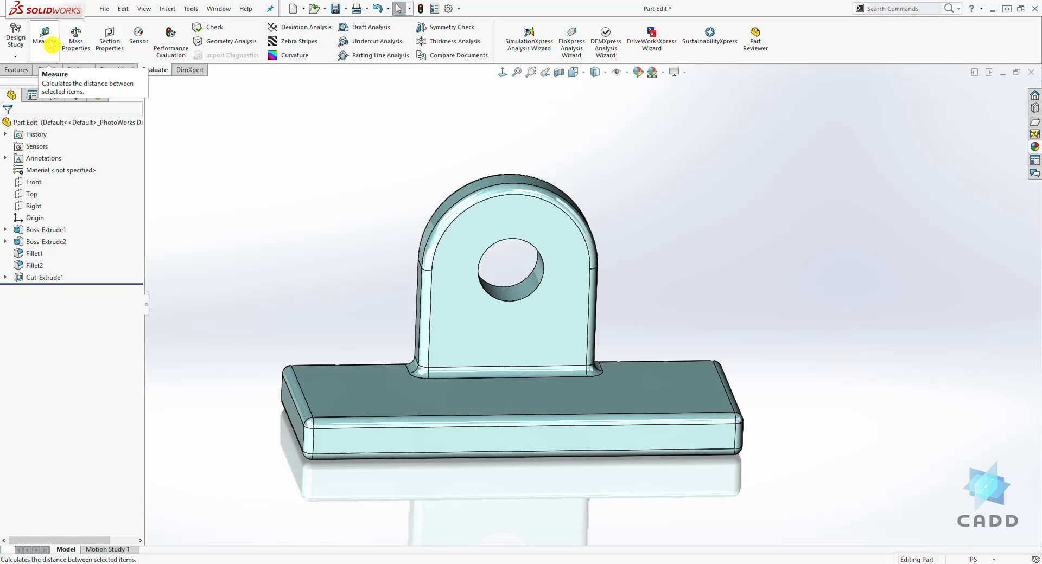
left_click(45, 38)
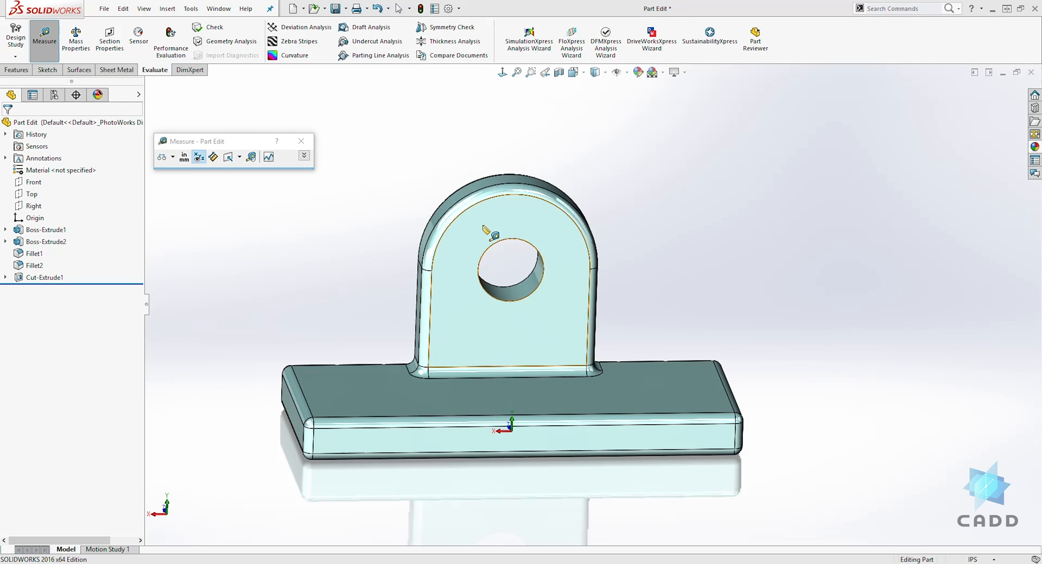
mouse_move(527, 249)
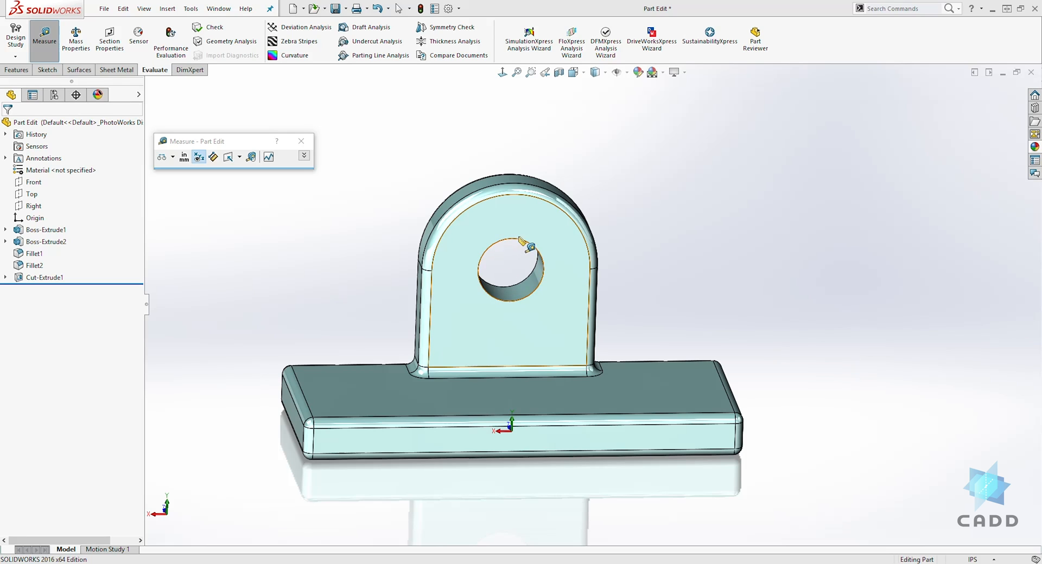
Measure the hole edge and the rounded lug edge for diameter, radius and center distance.
left_click(511, 239)
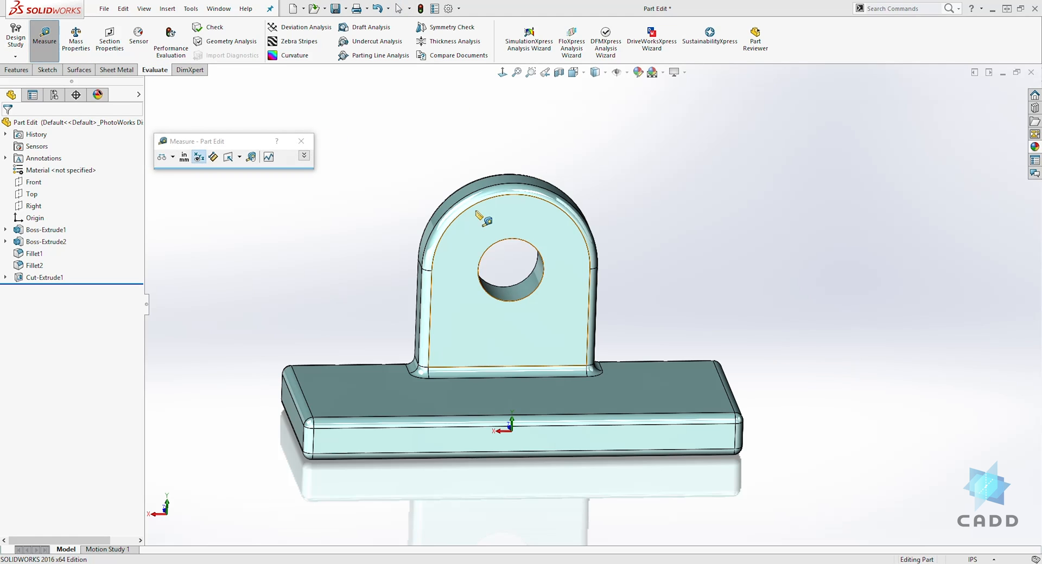
left_click(518, 185)
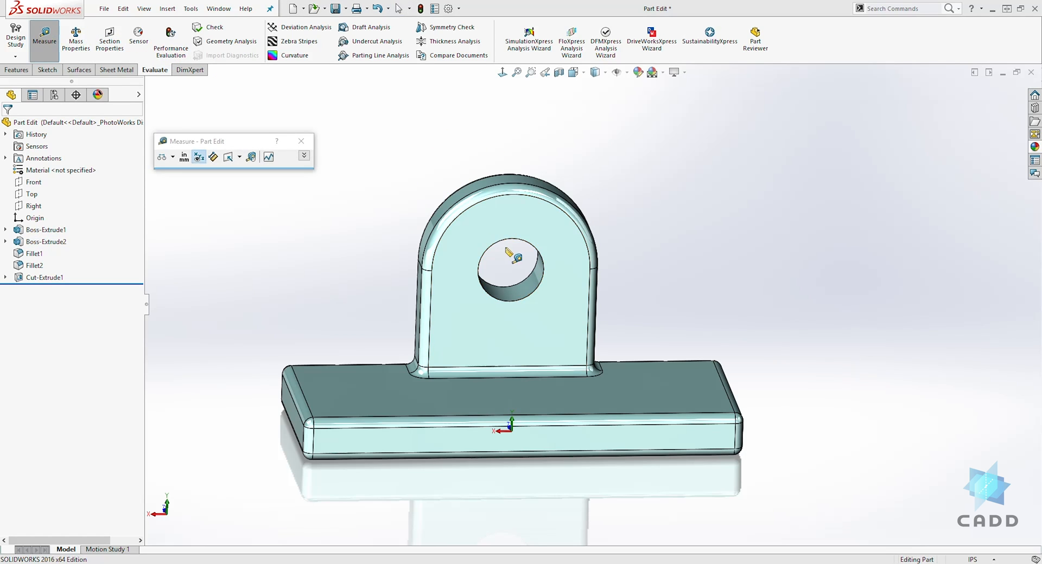
left_click(514, 272)
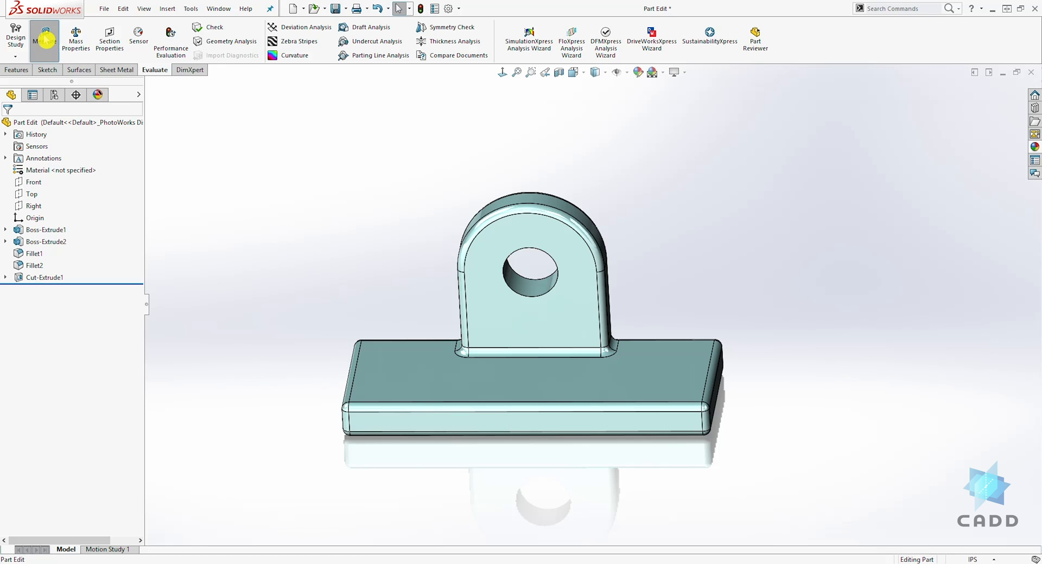
Restart Measure to read the 5.000 in width across the bracket base end faces.
left_click(43, 37)
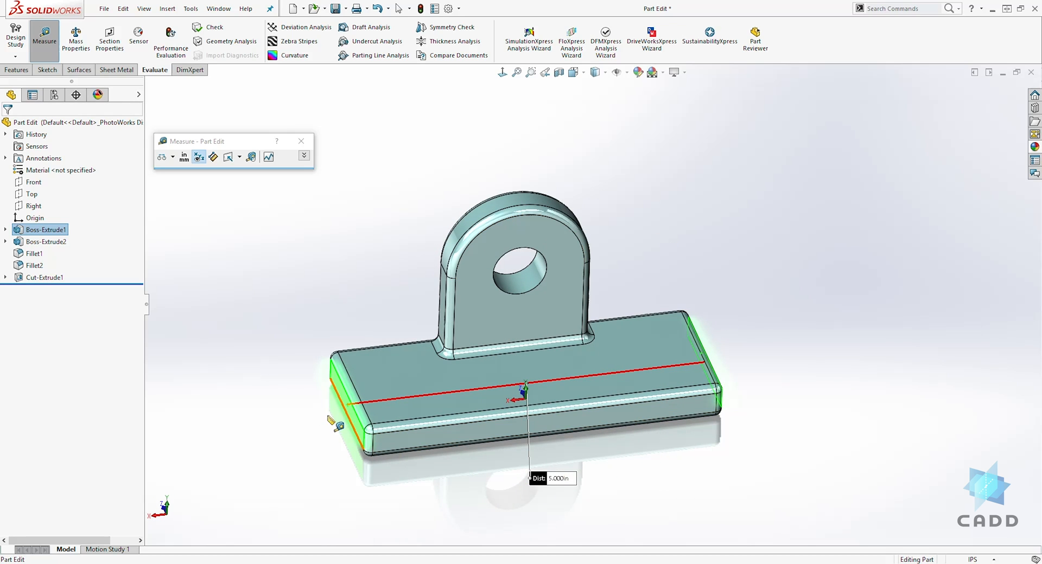
mouse_move(565, 429)
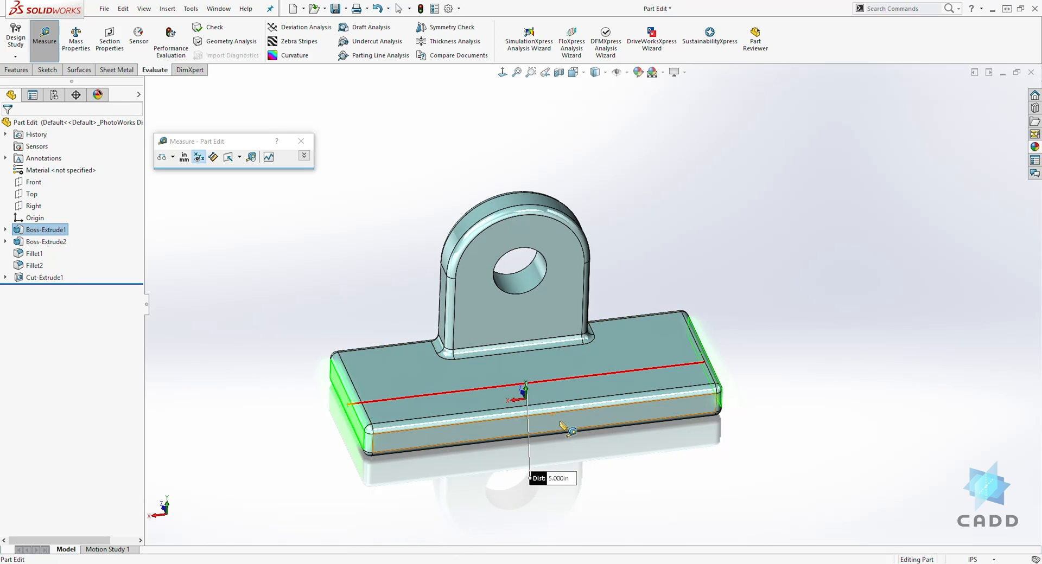